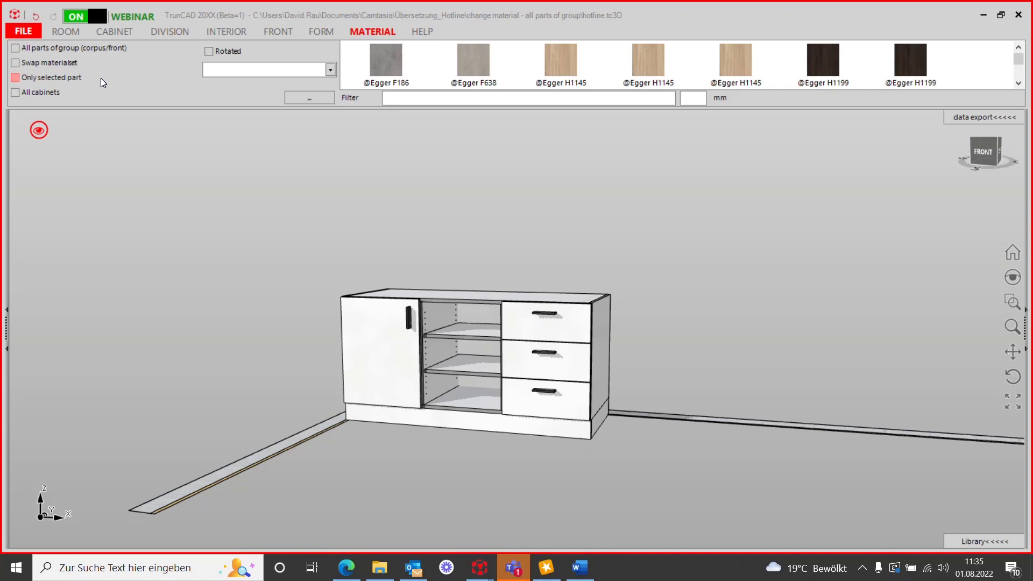
{"action": "mouse_move", "coordinate": [64, 84]}
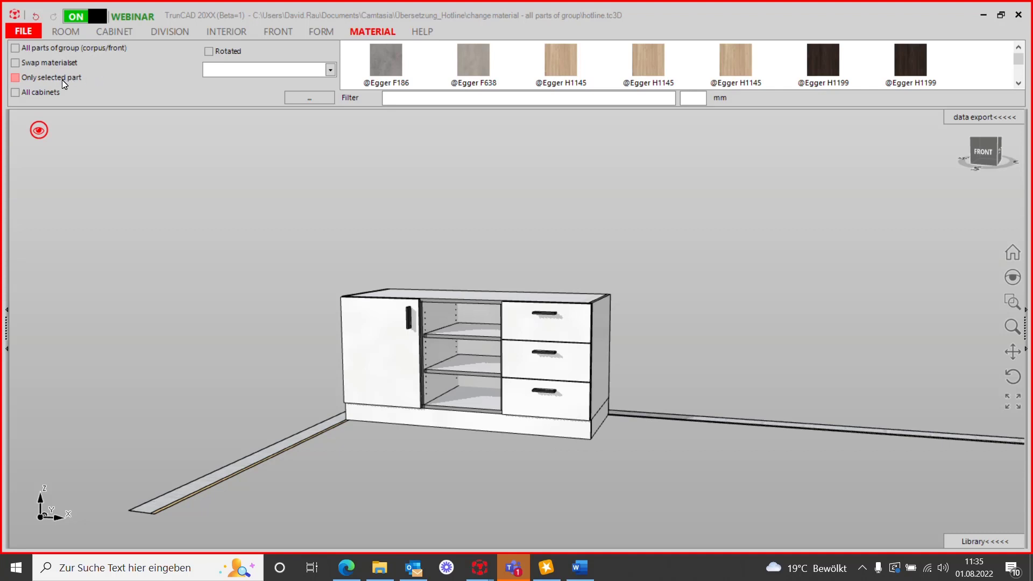
Step: Apply the light oak Egger H1145 decor to all three drawer fronts
{"action": "left_click", "coordinate": [15, 78]}
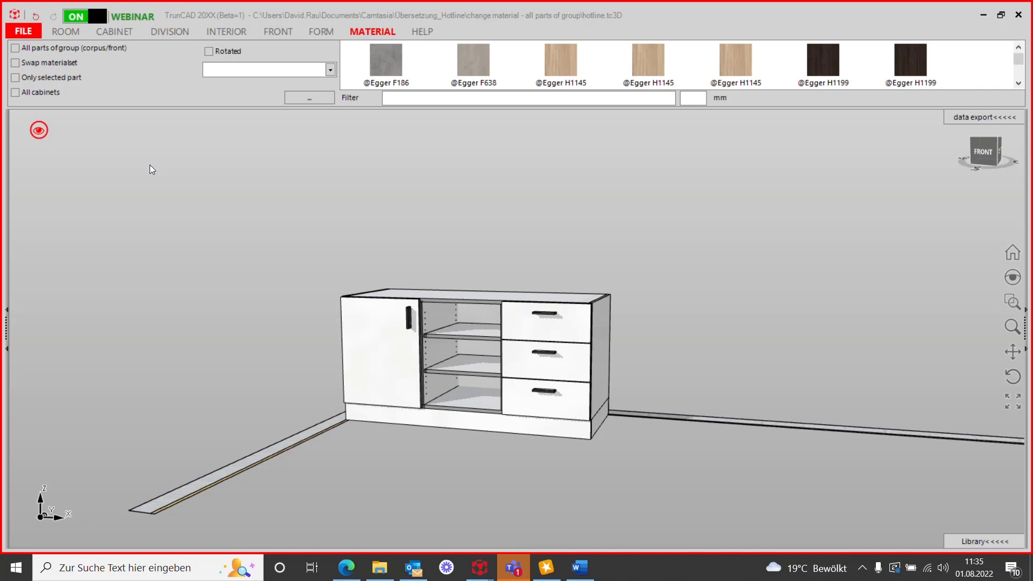
{"action": "mouse_move", "coordinate": [487, 337]}
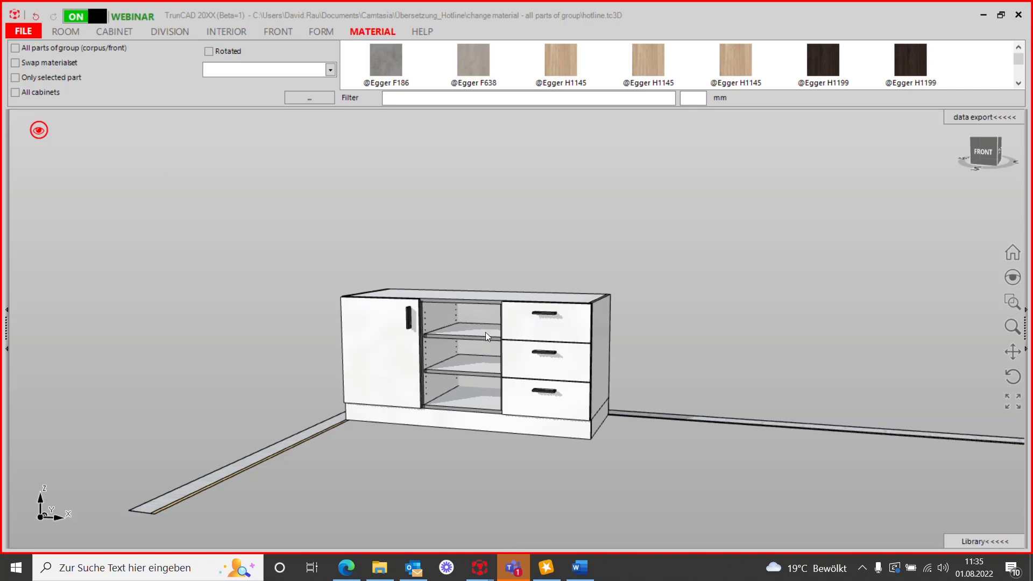
{"action": "left_click", "coordinate": [546, 354]}
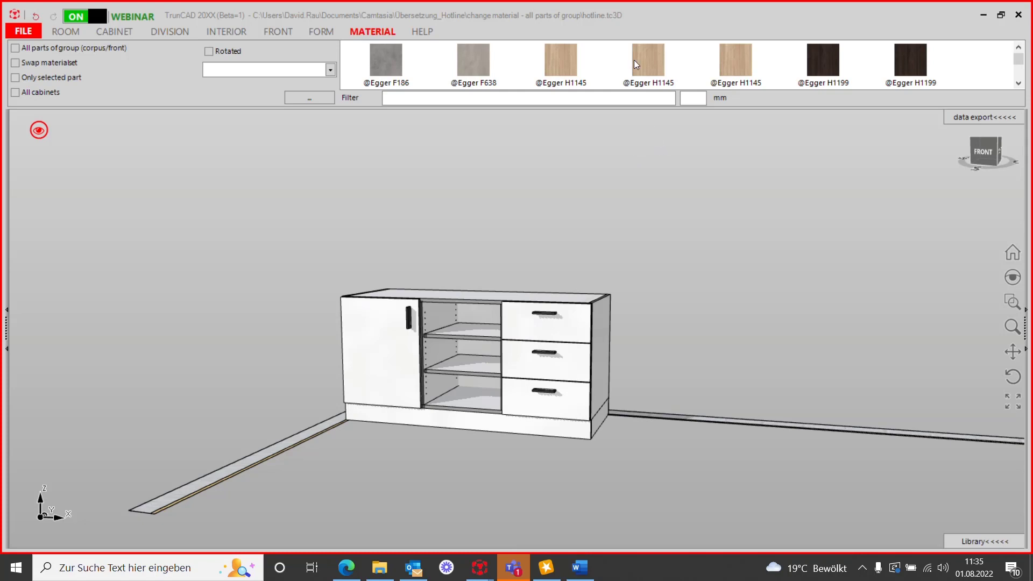
{"action": "left_click", "coordinate": [647, 63]}
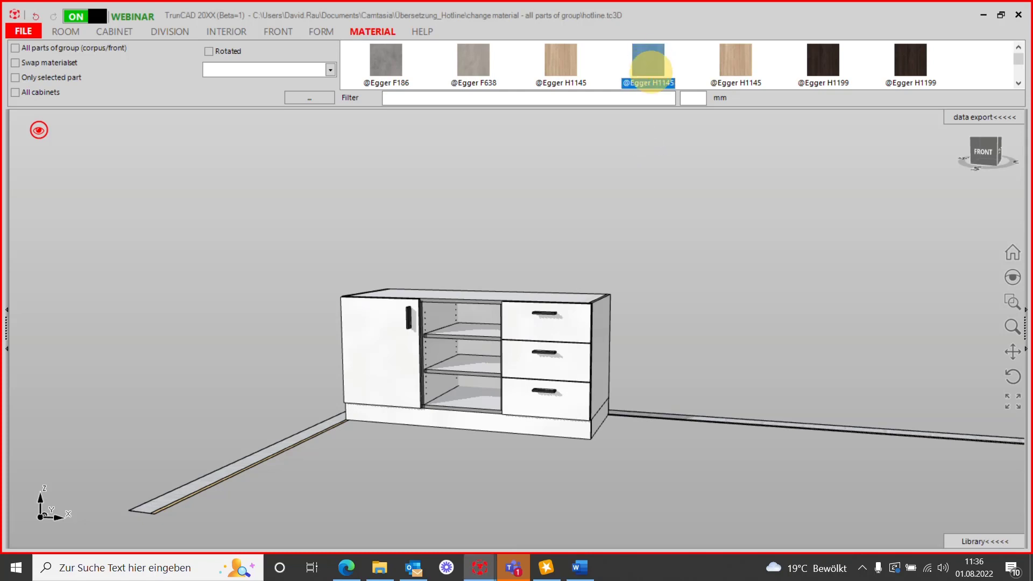
{"action": "left_click", "coordinate": [646, 58]}
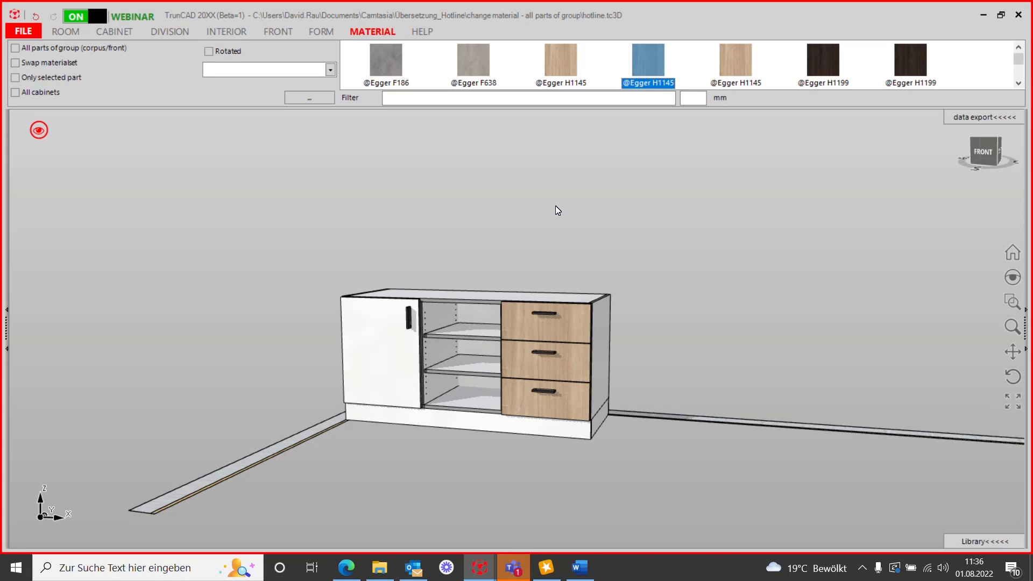
{"action": "left_click", "coordinate": [545, 321]}
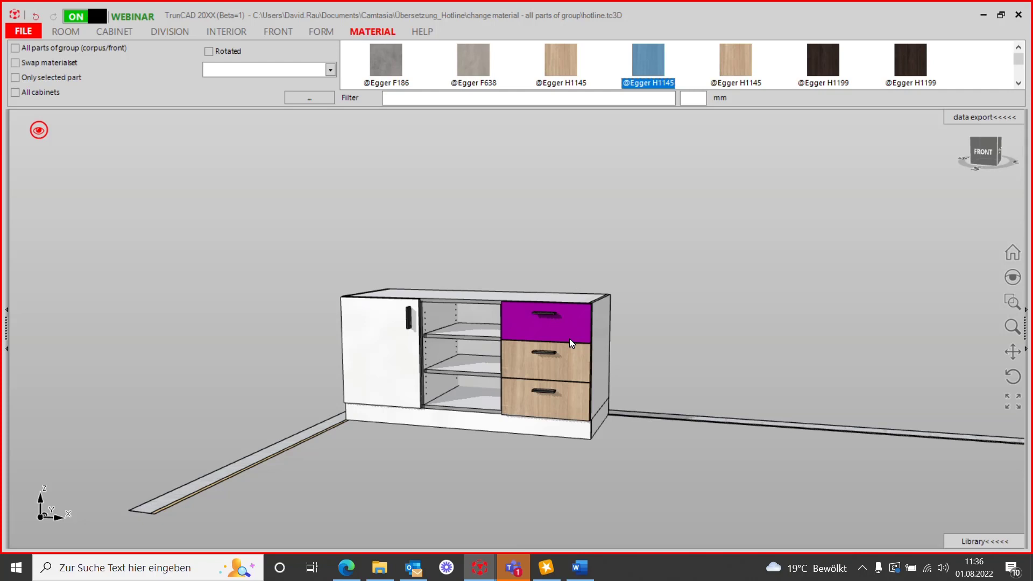
Step: Restrict changes to the selected part and give the middle drawer front dark Egger H1199
{"action": "left_click", "coordinate": [16, 78]}
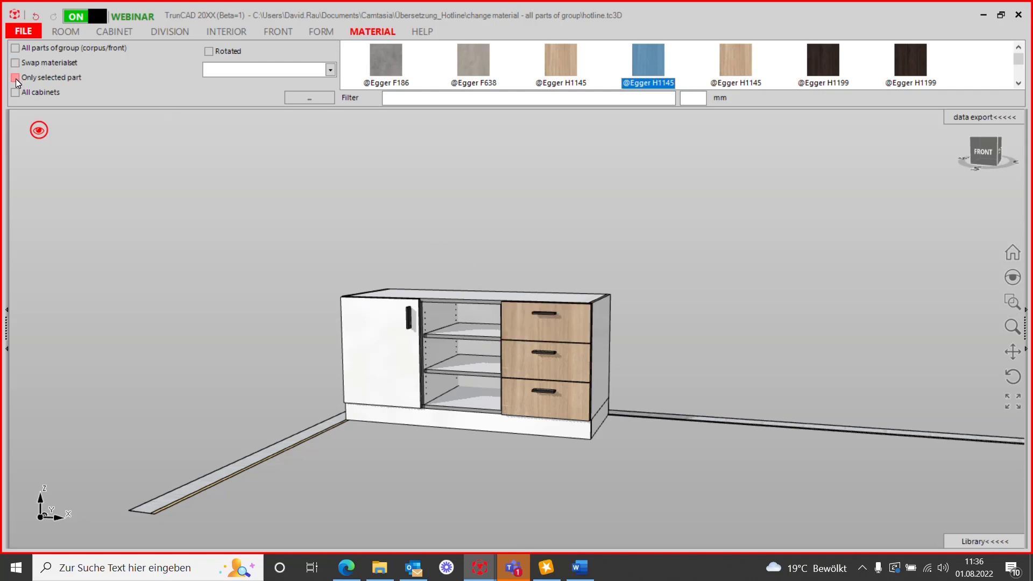
{"action": "left_click", "coordinate": [16, 77]}
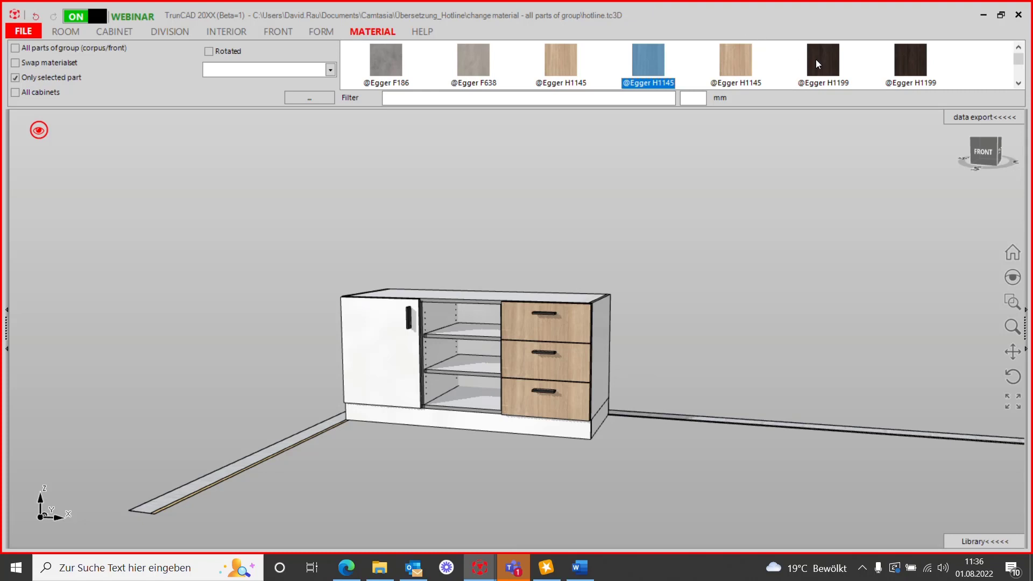
{"action": "left_click", "coordinate": [821, 61]}
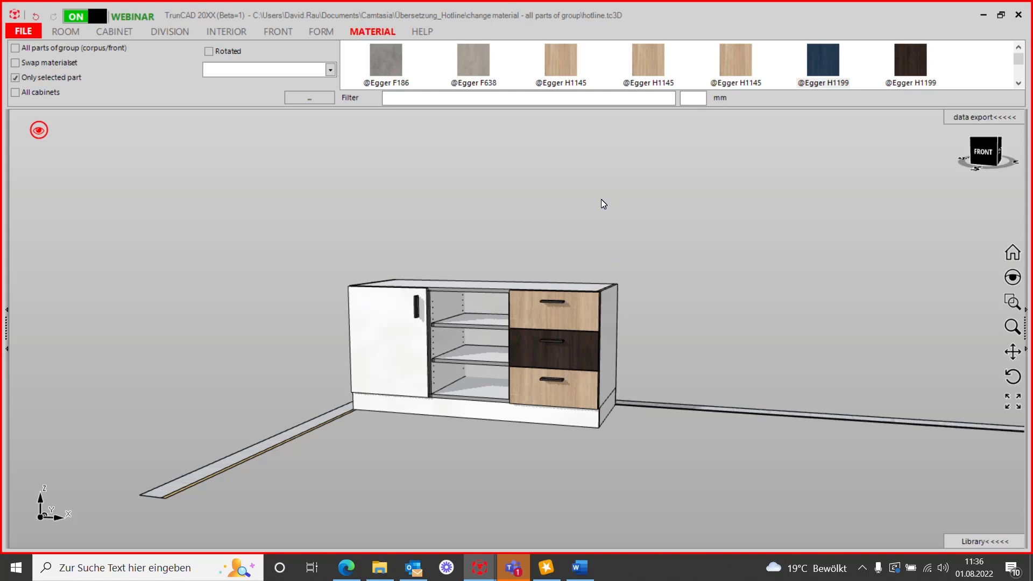
{"action": "mouse_move", "coordinate": [639, 266]}
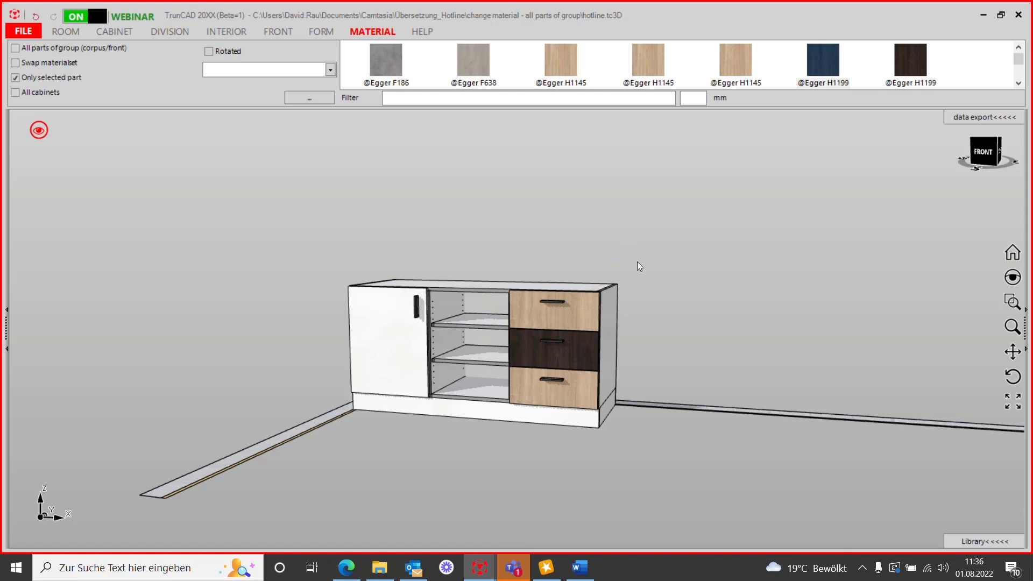
{"action": "mouse_move", "coordinate": [664, 265]}
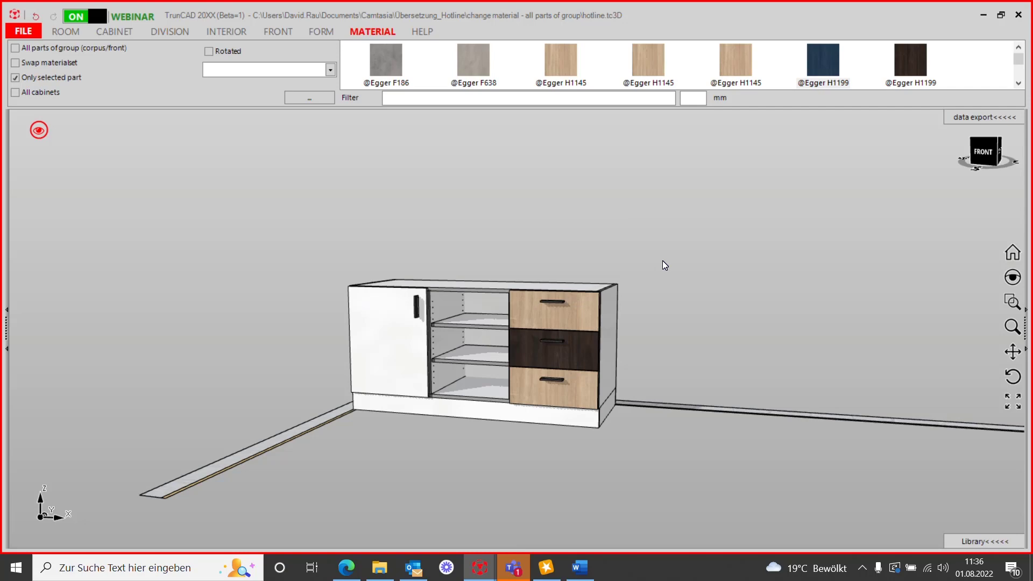
{"action": "mouse_move", "coordinate": [590, 329]}
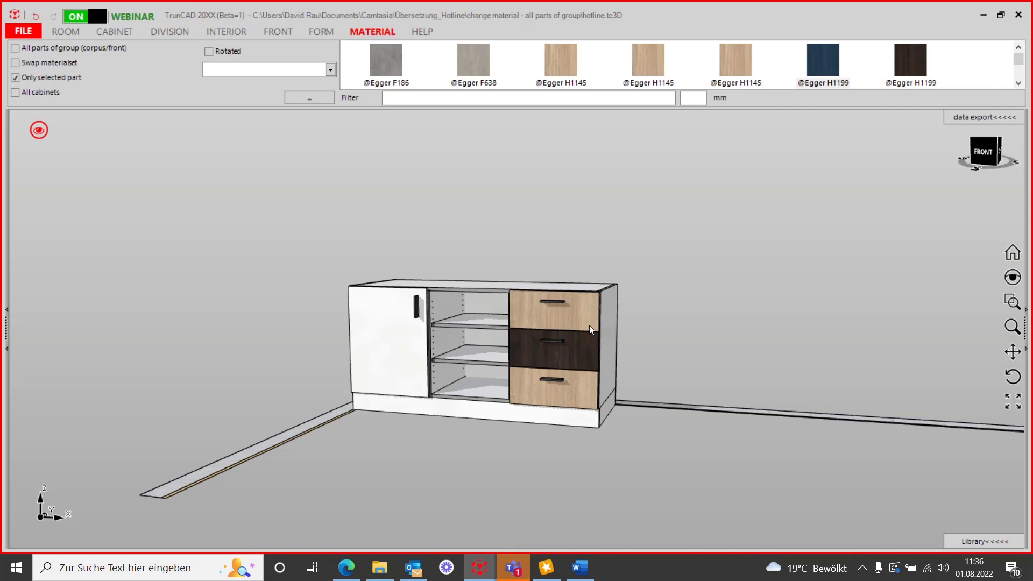
{"action": "mouse_move", "coordinate": [656, 349]}
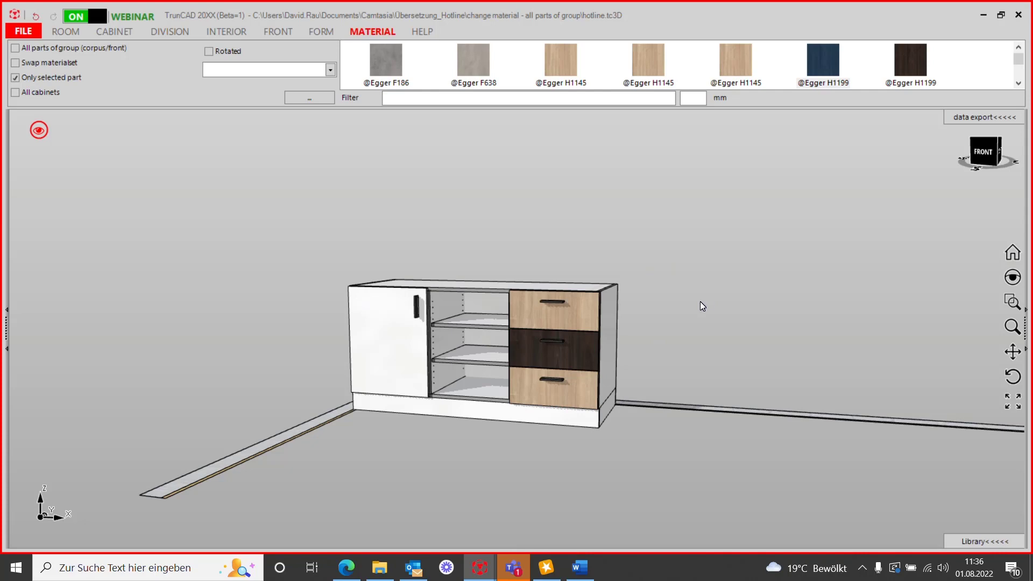
{"action": "mouse_move", "coordinate": [362, 164]}
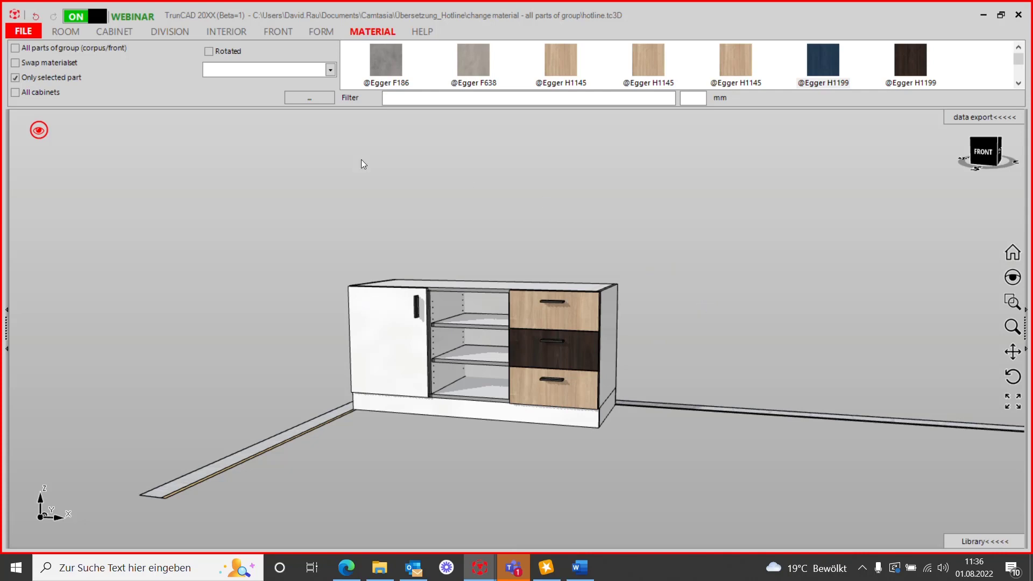
{"action": "mouse_move", "coordinate": [16, 221]}
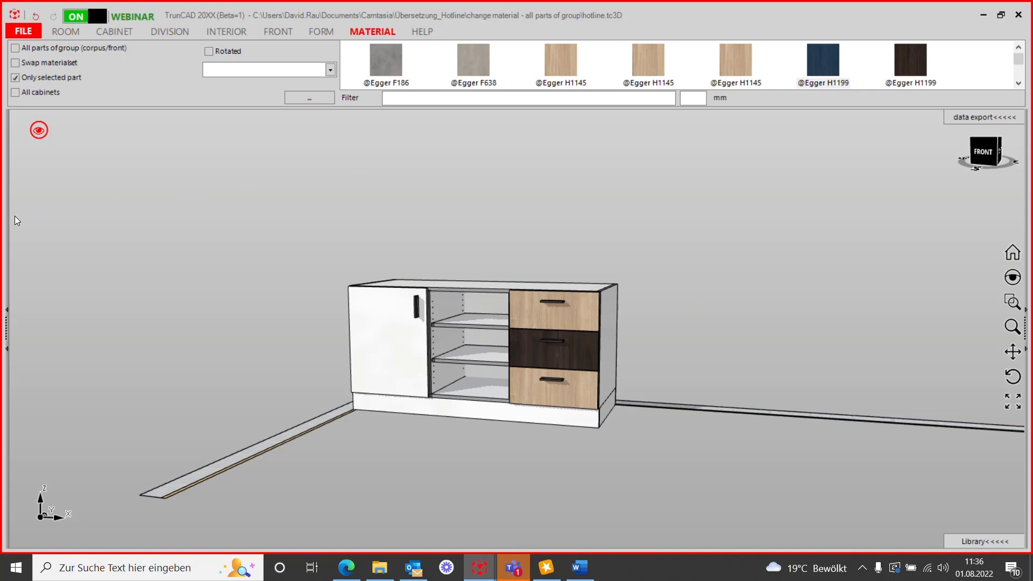